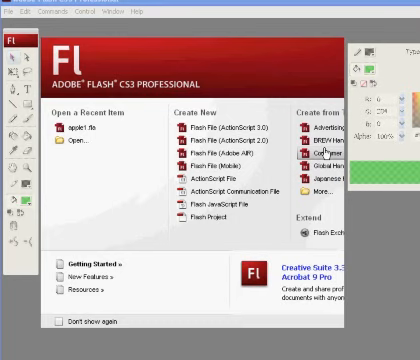
pyautogui.moveTo(276, 8)
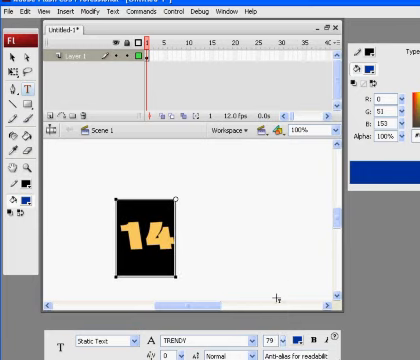
pyautogui.moveTo(182, 328)
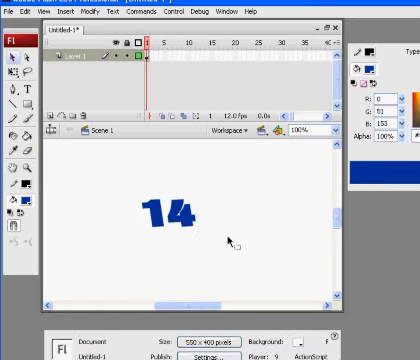
# Add the word STORY as static text on the stage next to the number.
pyautogui.click(156, 212)
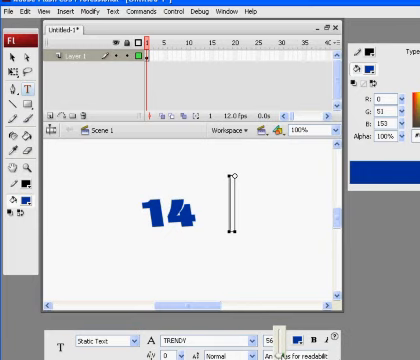
pyautogui.write('S')
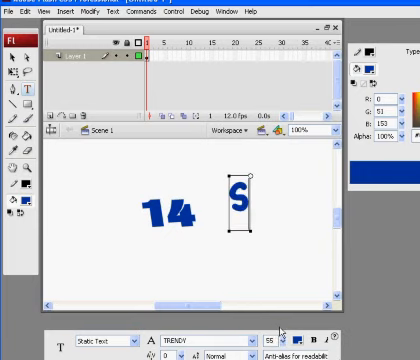
pyautogui.write('TORY')
pyautogui.click(168, 214)
pyautogui.write('15')
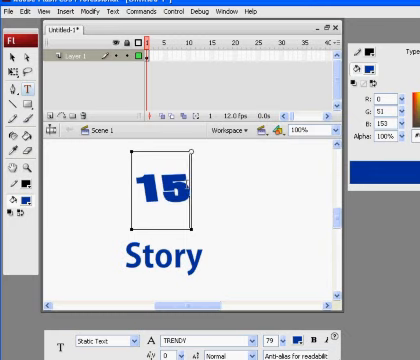
# Retype the number text as 14 above Story.
pyautogui.write('14')
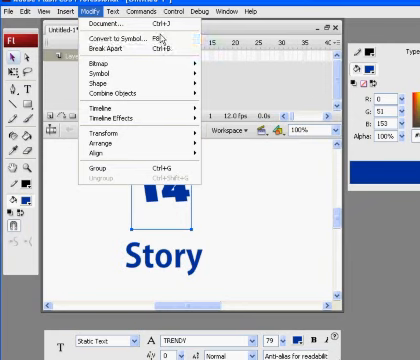
pyautogui.moveTo(120, 52)
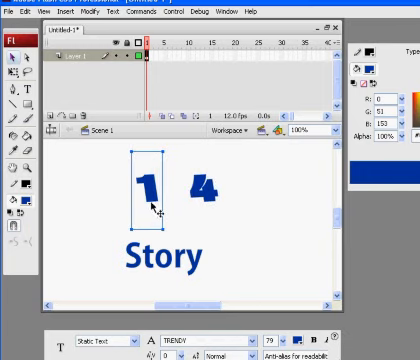
# Select the broken-apart 4 and move it back beside the 1 above Story.
pyautogui.click(202, 188)
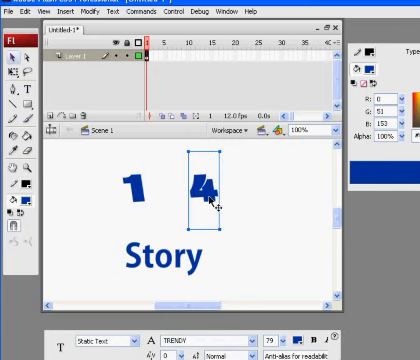
pyautogui.moveTo(204, 184); pyautogui.dragTo(176, 190)
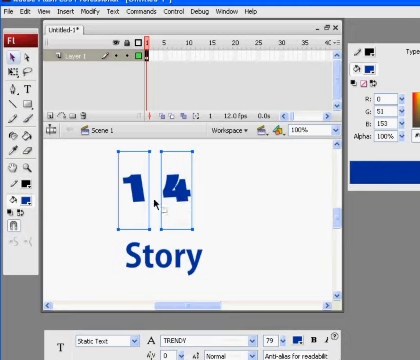
pyautogui.click(90, 12)
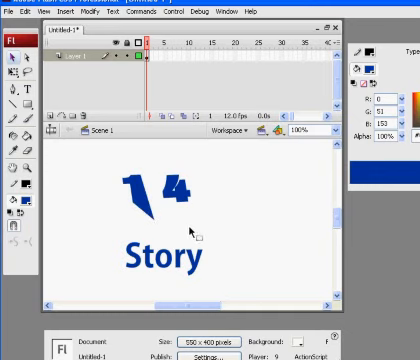
pyautogui.moveTo(184, 204)
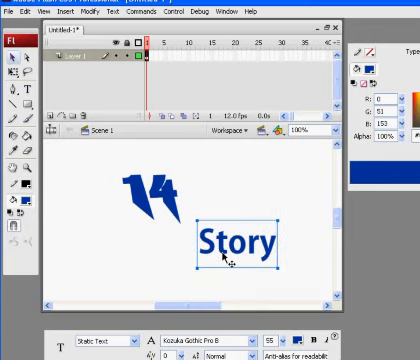
# Move Story back beneath the reshaped, slanted 14.
pyautogui.moveTo(230, 240); pyautogui.dragTo(200, 210)
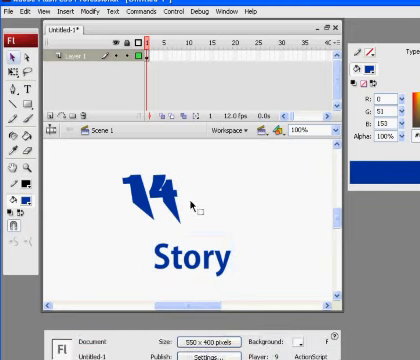
pyautogui.moveTo(204, 208)
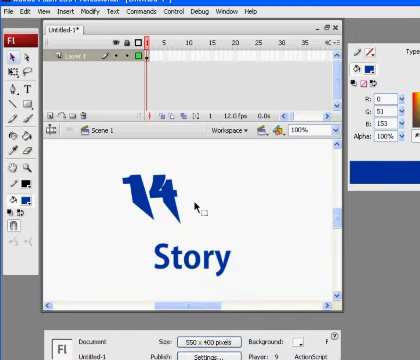
pyautogui.moveTo(288, 204)
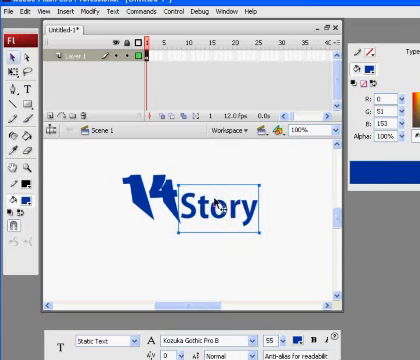
# Pick up the Story text to reposition it against the 14.
pyautogui.click(64, 14)
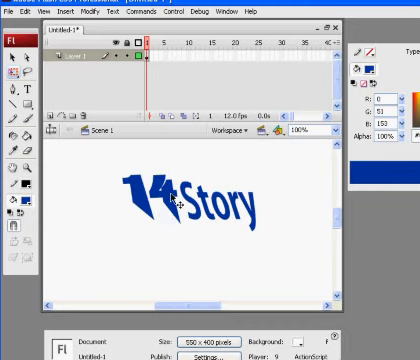
# Set the stage background colour to dark gray in the Properties panel.
pyautogui.click(204, 196)
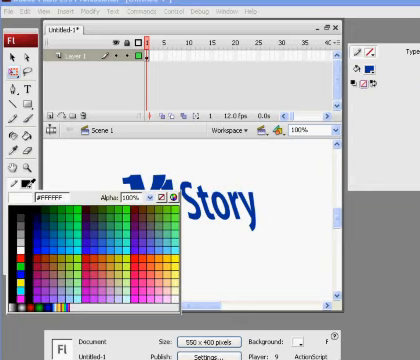
pyautogui.click(130, 256)
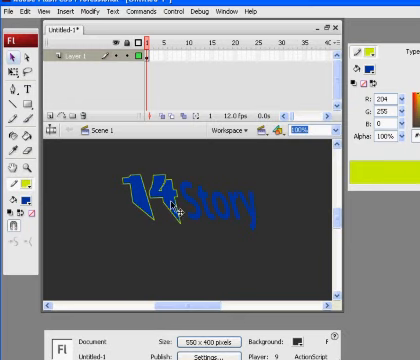
pyautogui.moveTo(412, 20)
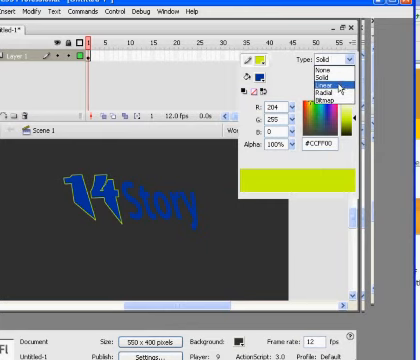
# Change the 14's fill type from Solid to Linear gradient in the Color panel.
pyautogui.click(330, 86)
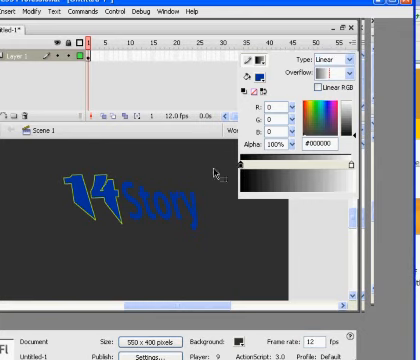
pyautogui.moveTo(250, 176)
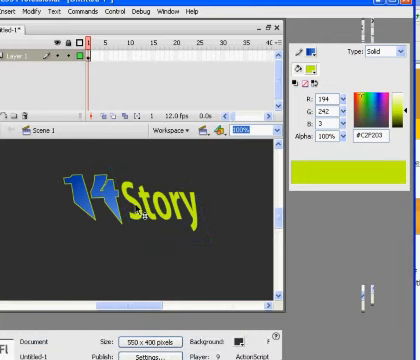
# Select the yellow Story text for tilting and shifting over the 14.
pyautogui.click(160, 190)
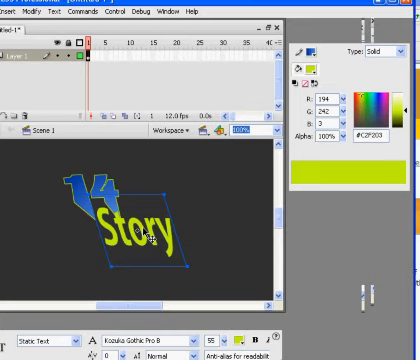
# Send the Story text behind the 14 using the Arrange stacking commands.
pyautogui.click(32, 12)
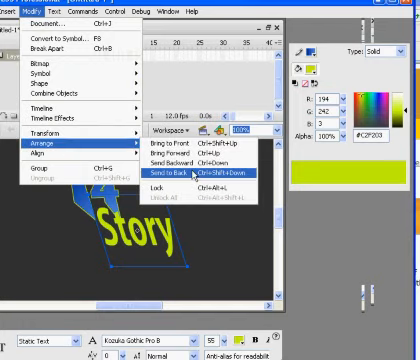
pyautogui.click(200, 176)
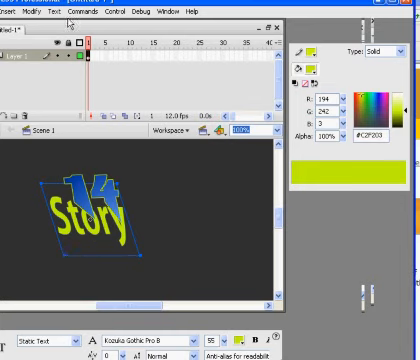
pyautogui.click(24, 12)
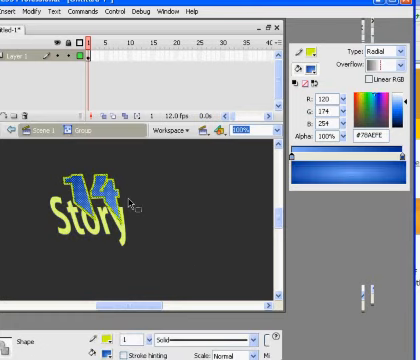
pyautogui.moveTo(112, 188)
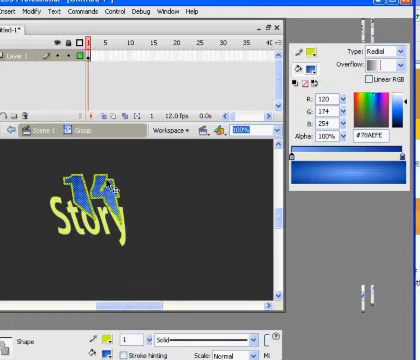